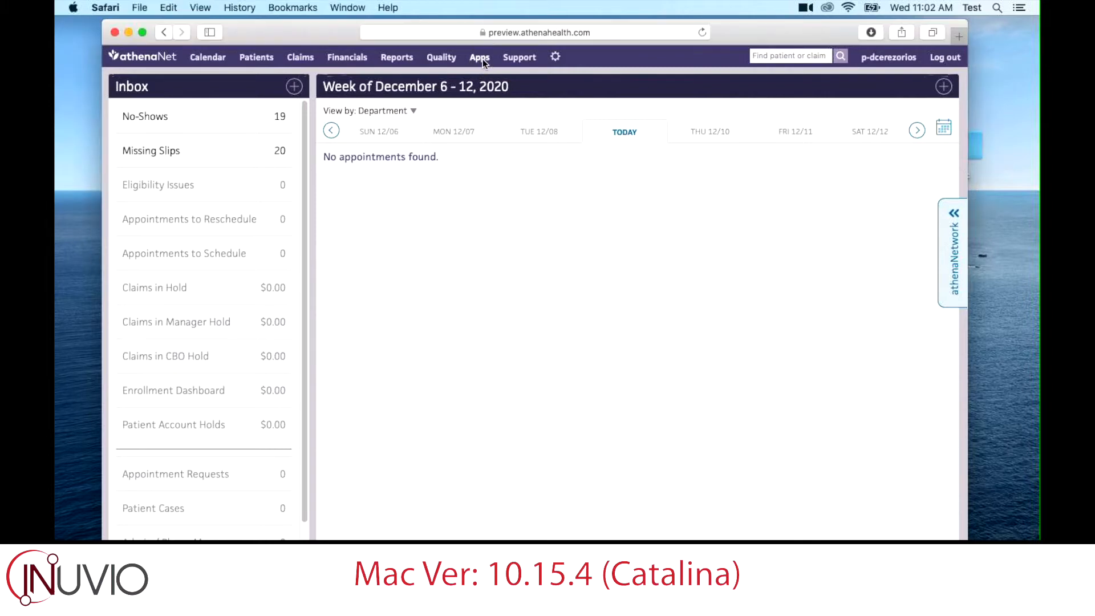
- Launch Inuvio patient creation from the athenaNet Apps quick links
{"action": "left_click", "coordinate": [480, 57]}
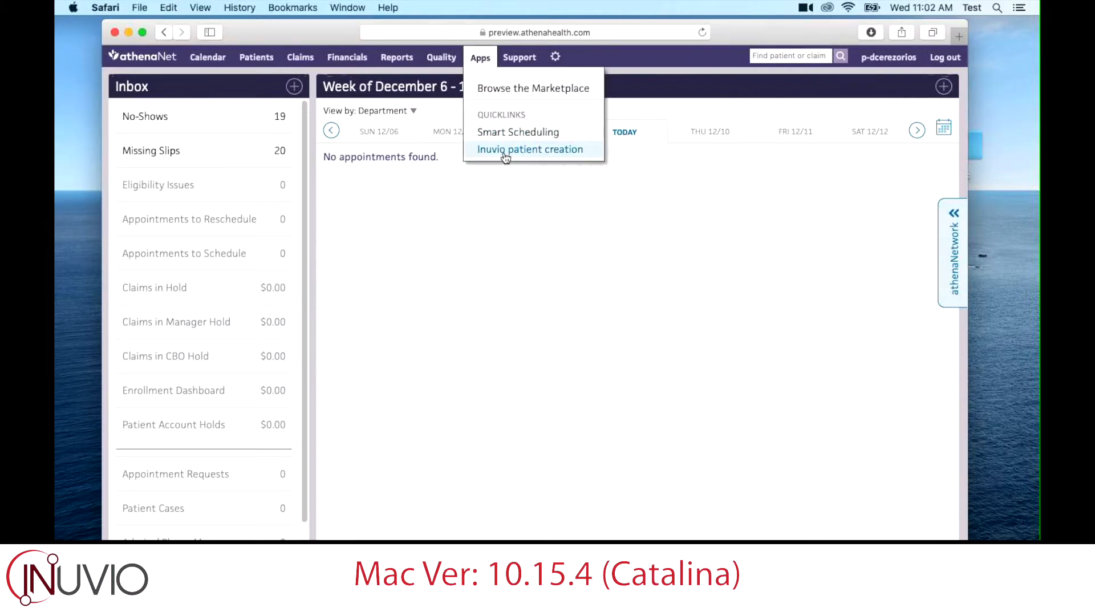
{"action": "left_click", "coordinate": [531, 148]}
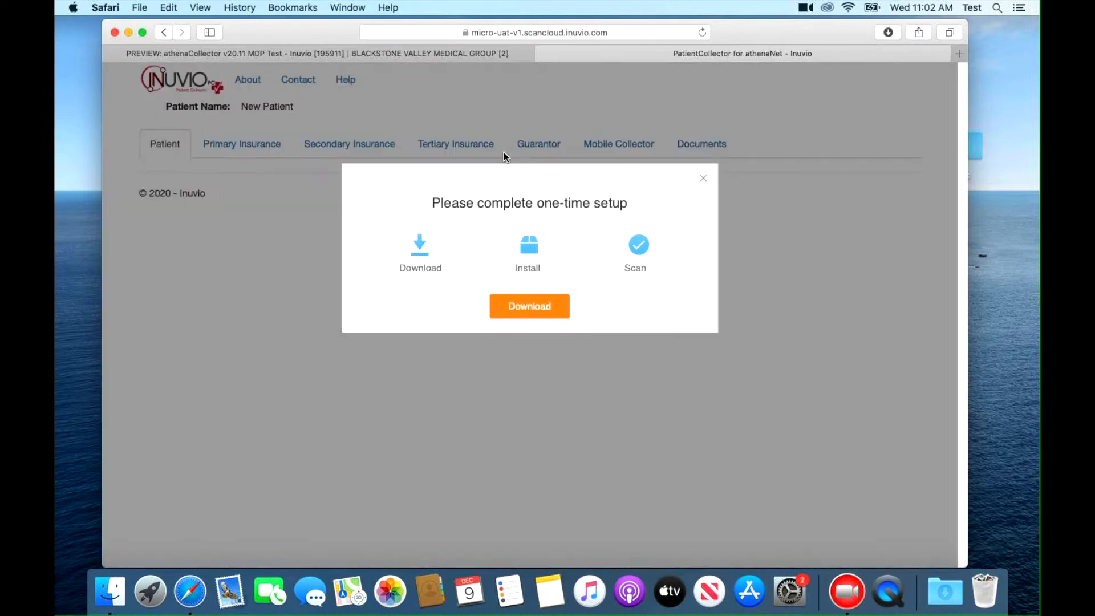
{"action": "mouse_move", "coordinate": [526, 287]}
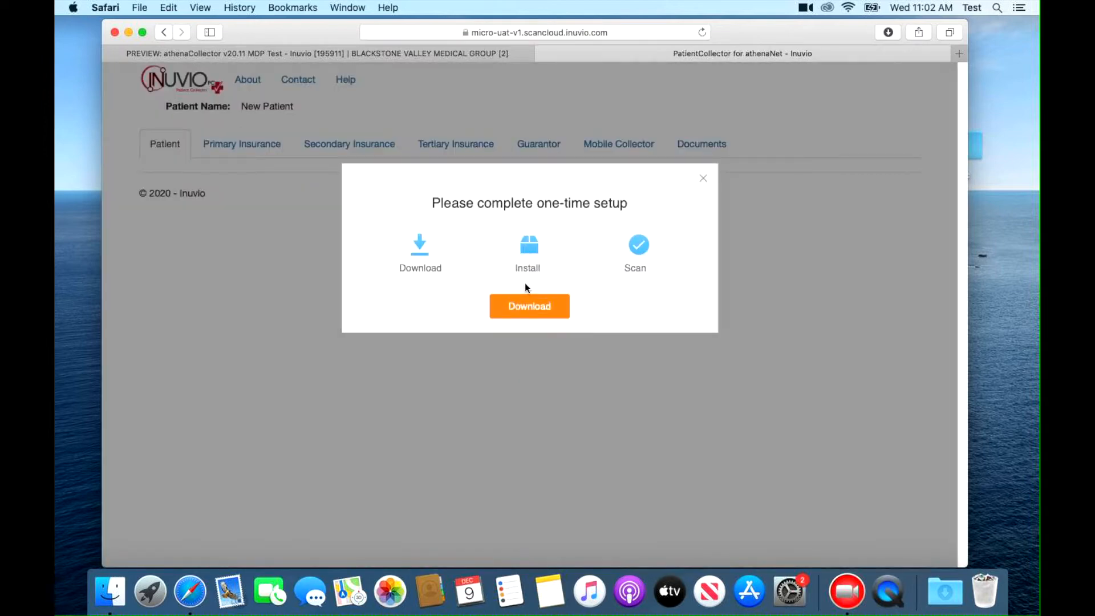
- Download the one-time setup package, allowing Safari downloads from the Inuvio site
{"action": "left_click", "coordinate": [529, 306]}
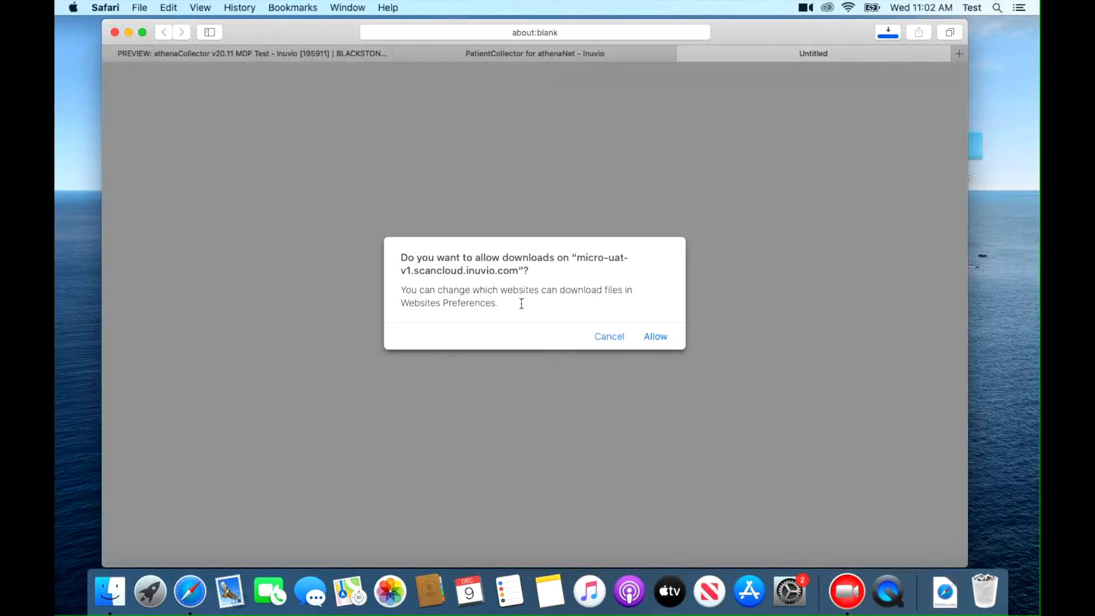
{"action": "left_click", "coordinate": [654, 335]}
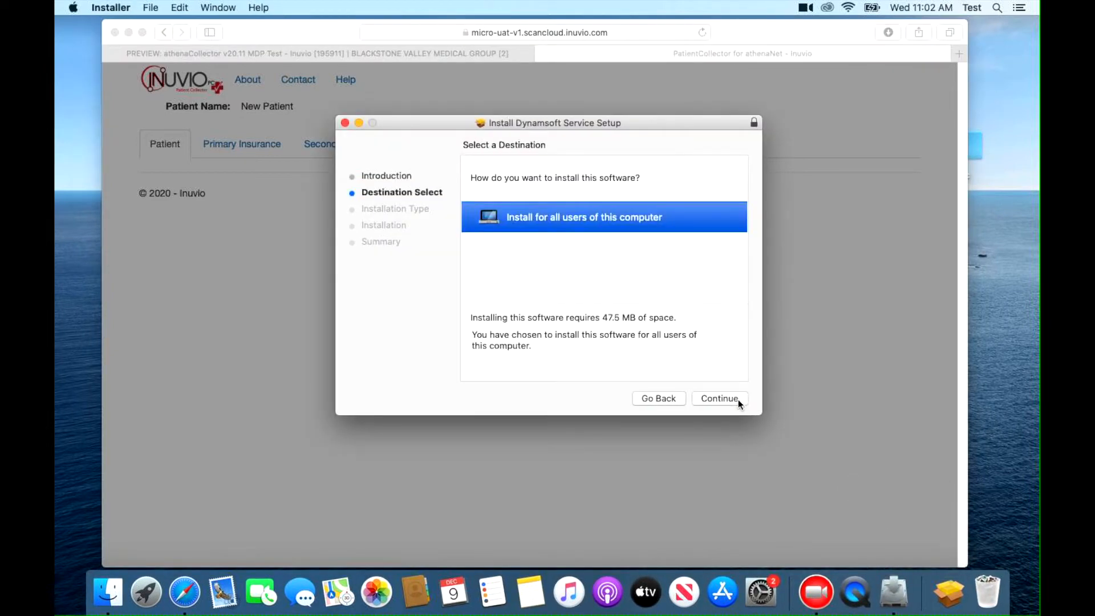
- Install Dynamsoft Service for all users and move the installer package to the Trash
{"action": "left_click", "coordinate": [718, 398]}
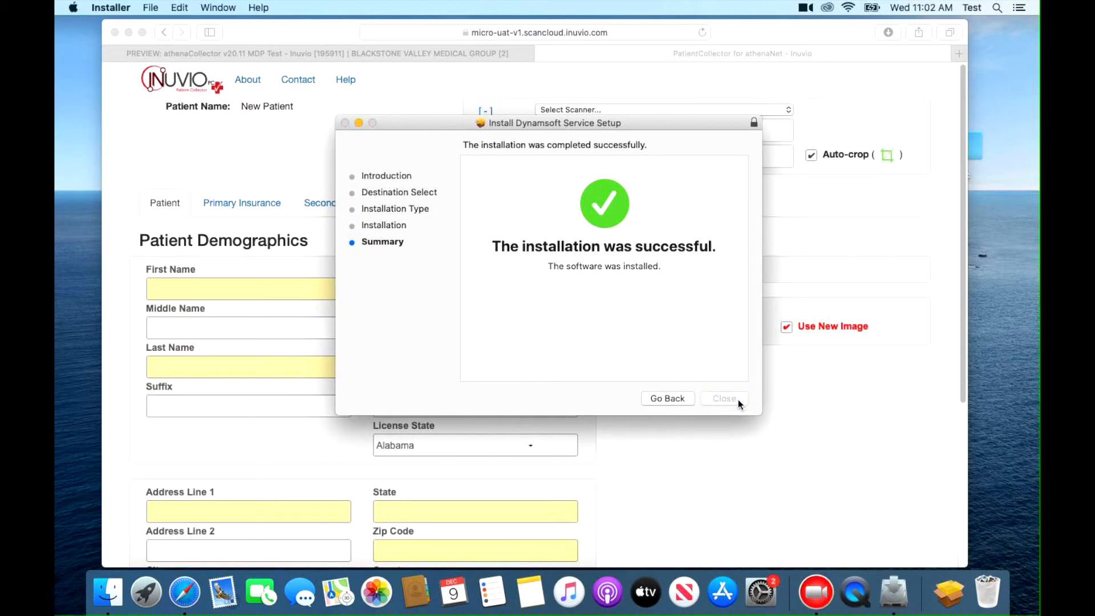
{"action": "left_click", "coordinate": [724, 398]}
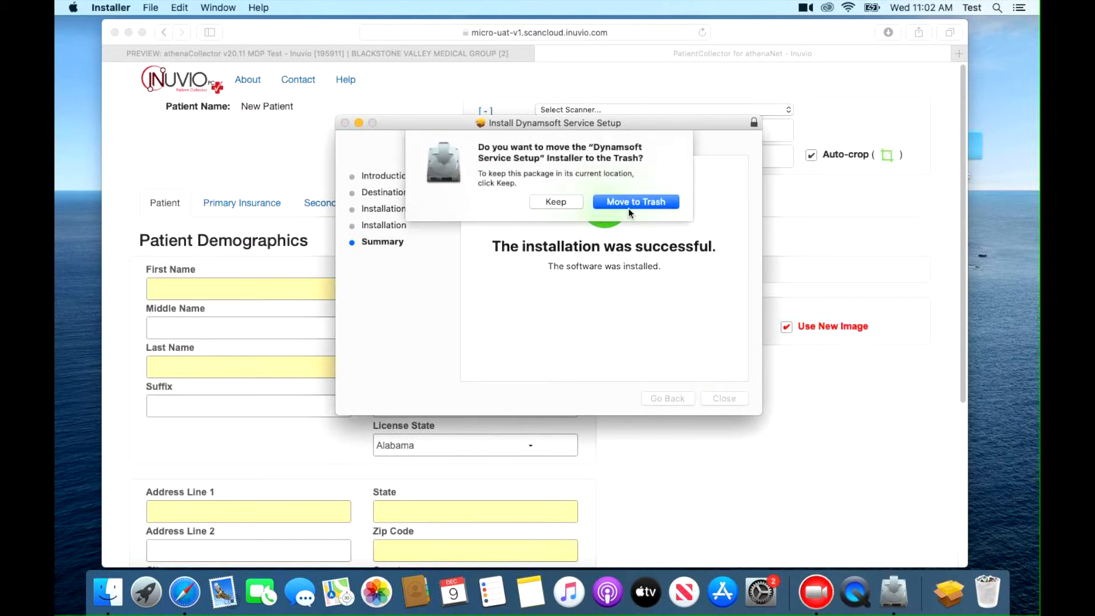
{"action": "left_click", "coordinate": [635, 201]}
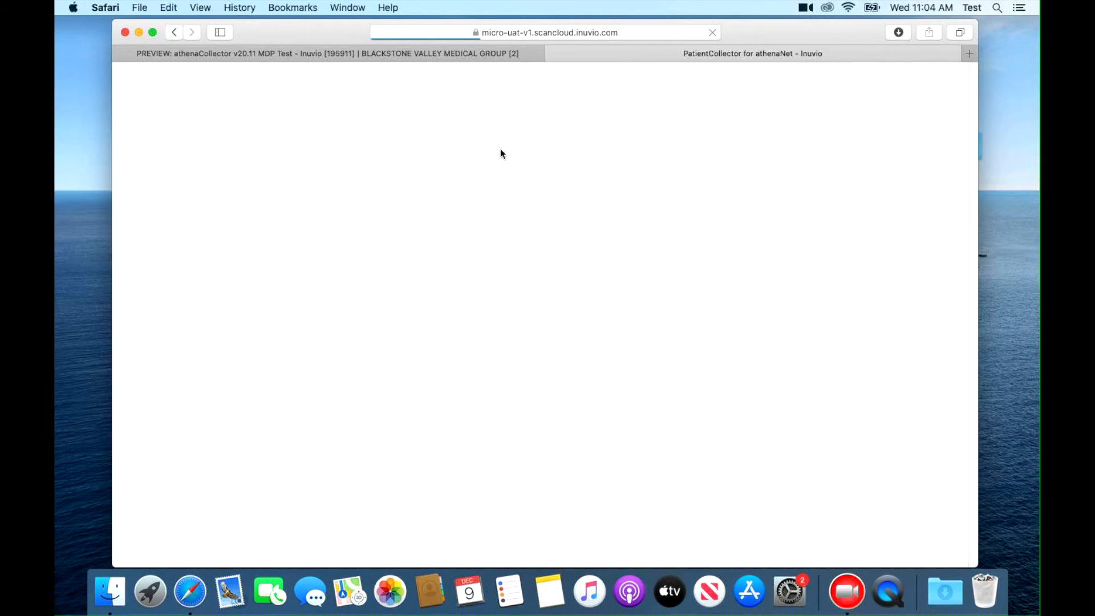
- Select the ICA-Panasonic KV-S1026C MK2 as the scanning device
{"action": "left_click", "coordinate": [671, 110]}
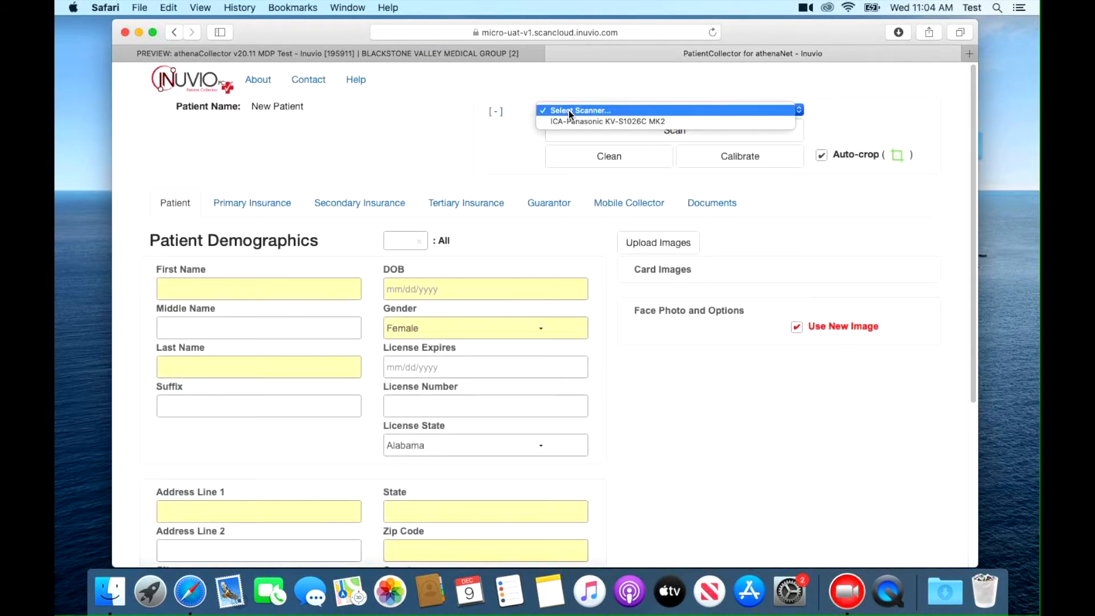
{"action": "left_click", "coordinate": [607, 121]}
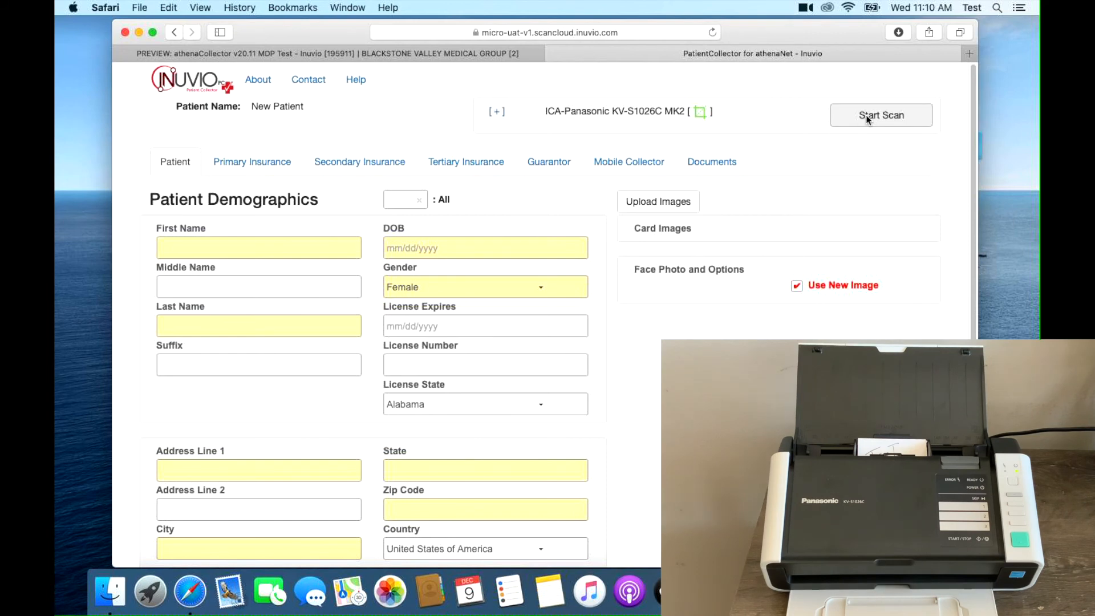
- Start scanning the test card on the Panasonic scanner
{"action": "left_click", "coordinate": [880, 114]}
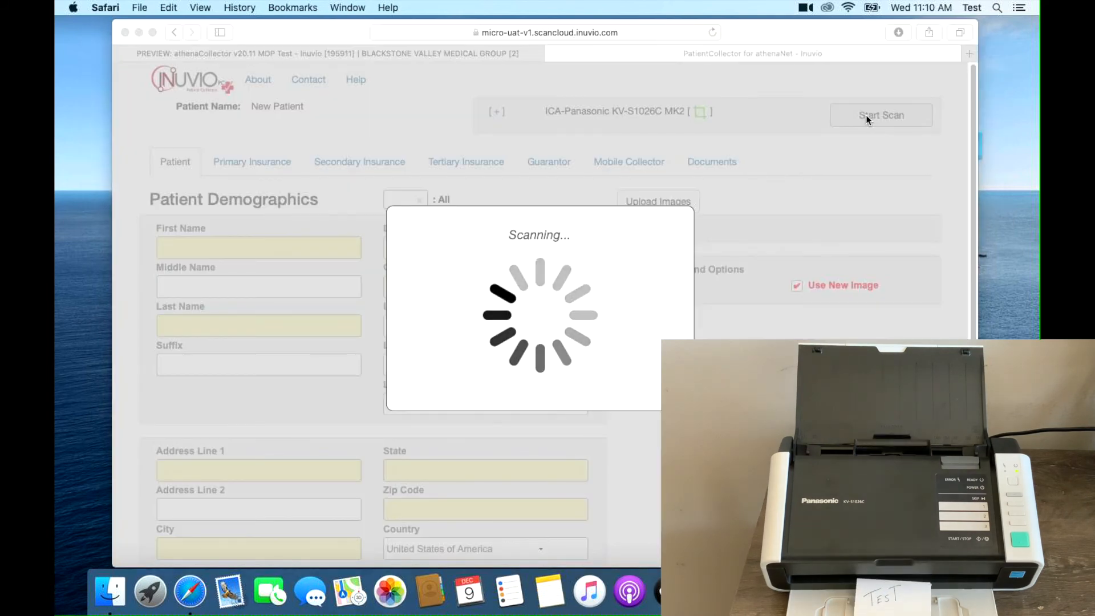